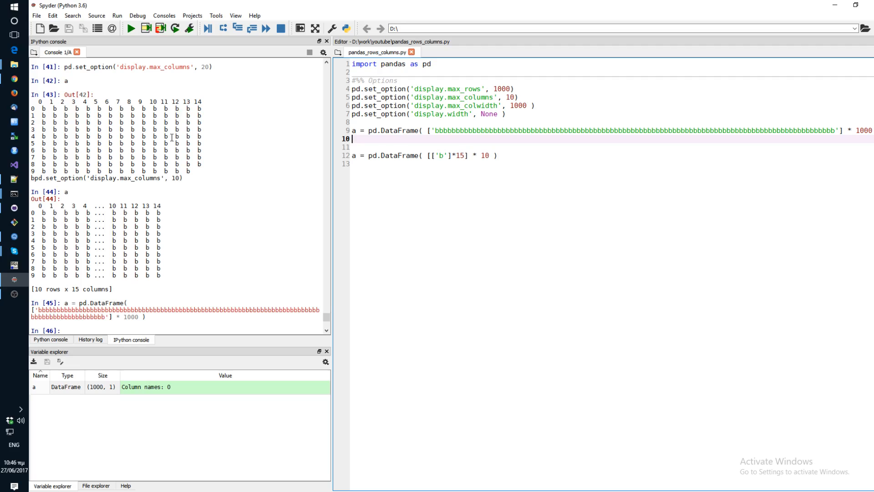
# Step: Review Spyder's preferences from the Tools menu
pyautogui.click(216, 15)
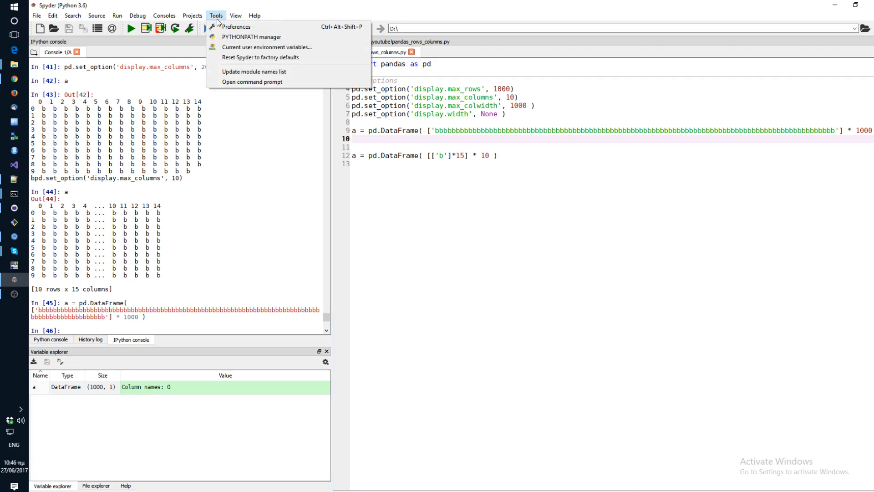
pyautogui.click(237, 26)
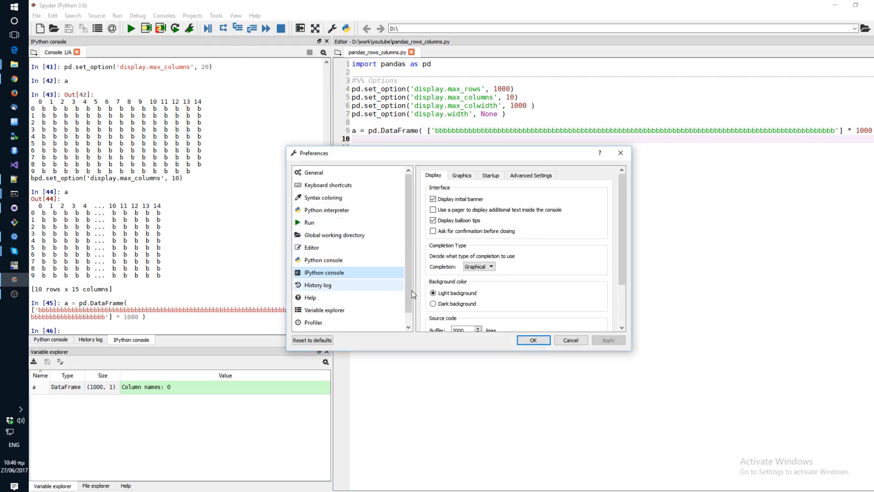
pyautogui.scroll(-3)
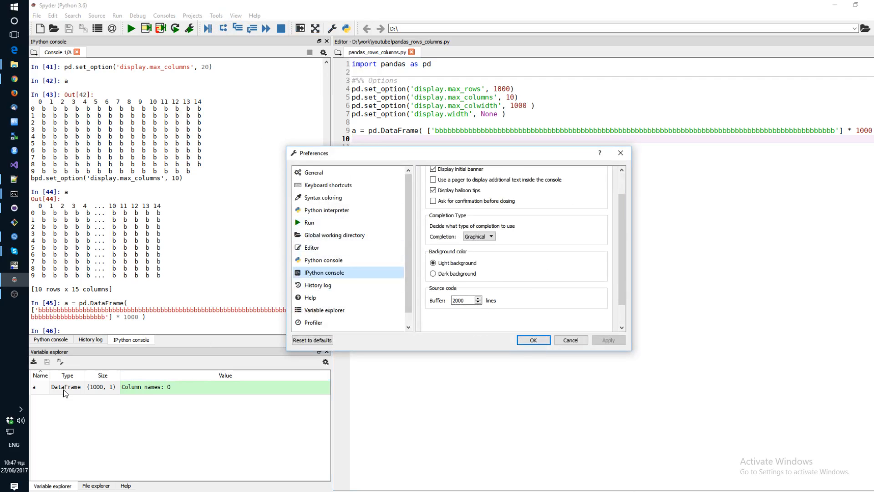
pyautogui.moveTo(228, 388)
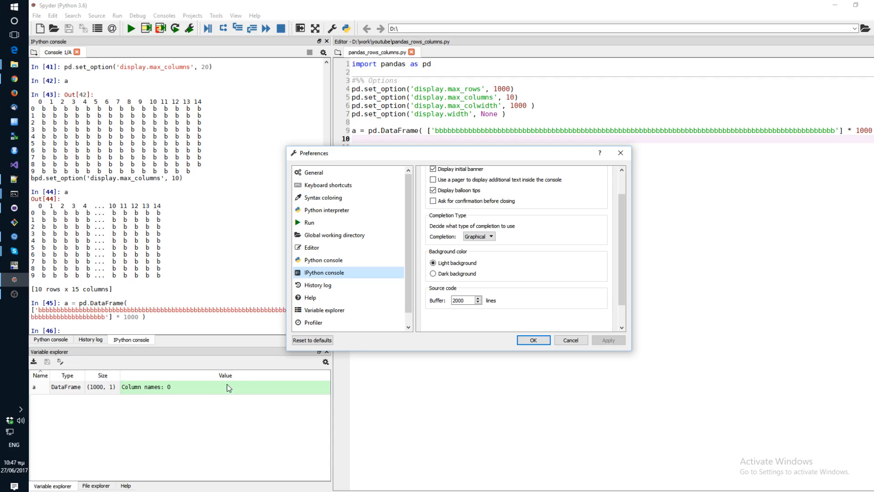
pyautogui.moveTo(488, 304)
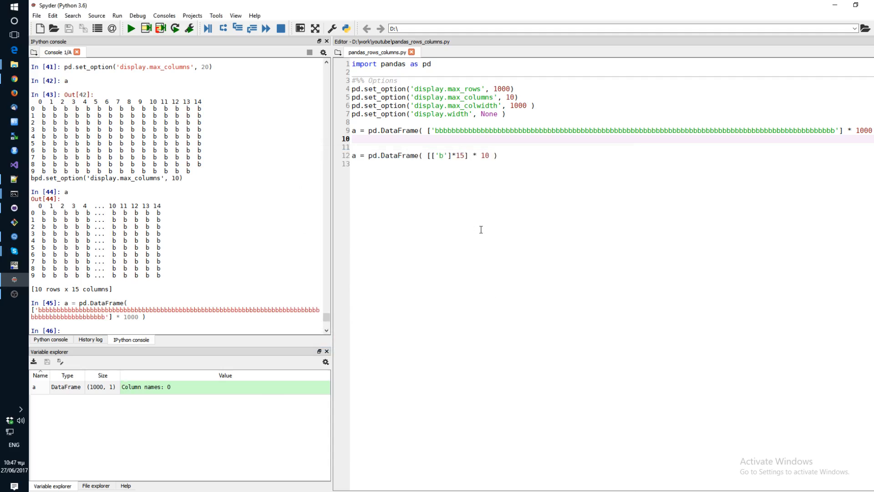
pyautogui.moveTo(421, 177)
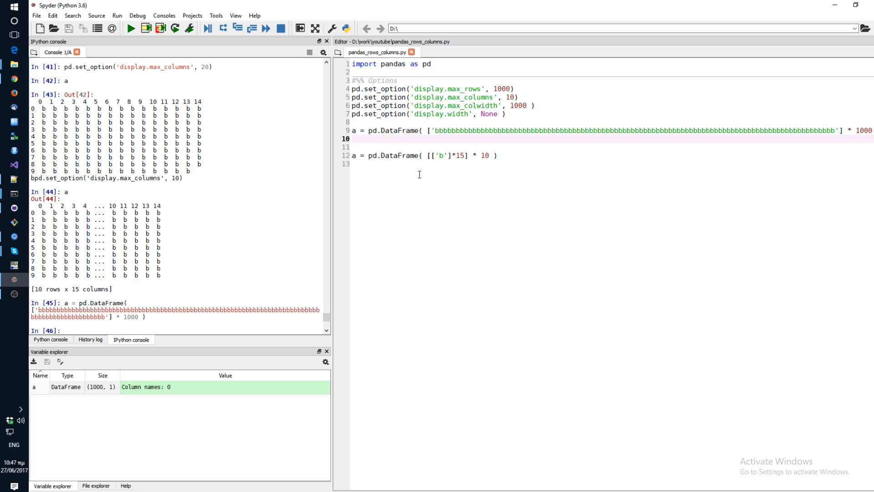
pyautogui.moveTo(422, 184)
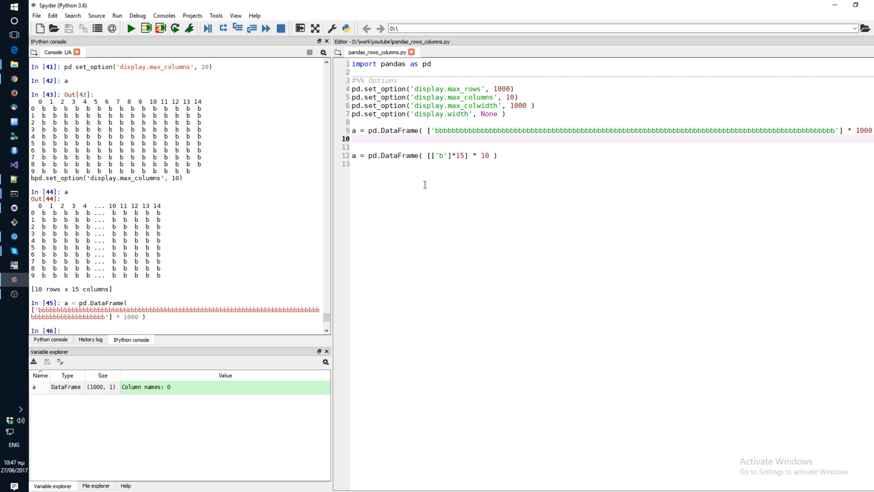
# Step: Set max_colwidth to 10 in the script, rebuild the long-string DataFrame and print all 1000 rows of a
pyautogui.click(446, 155)
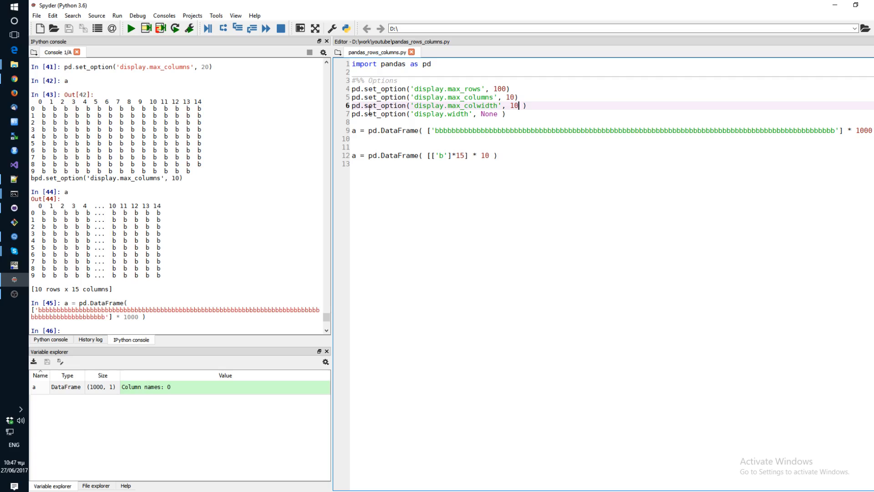
pyautogui.click(363, 130)
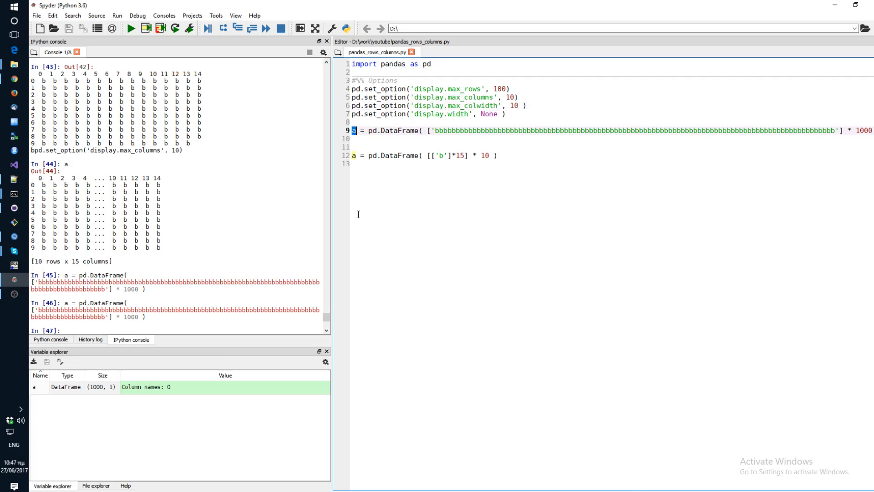
pyautogui.press('Return')
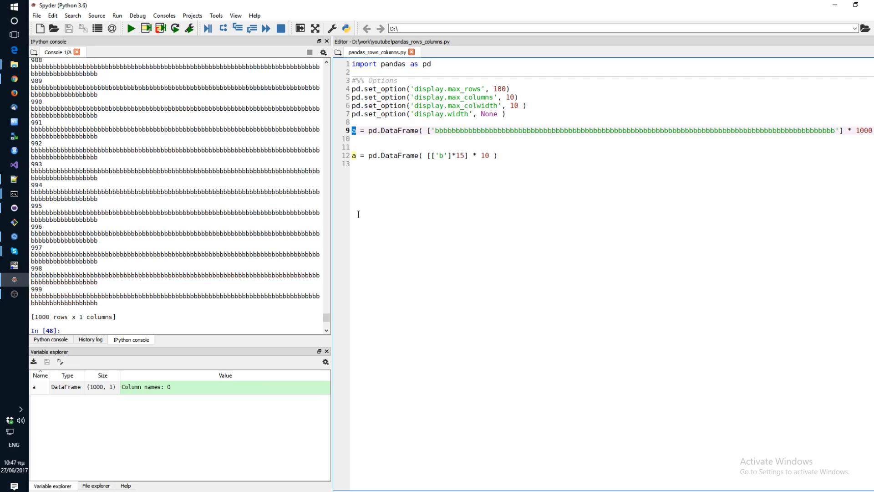
pyautogui.moveTo(229, 142)
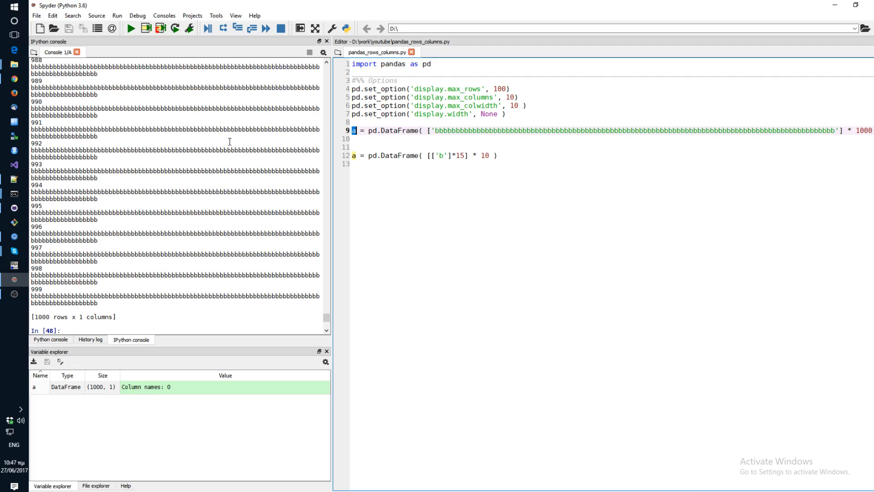
# Step: Apply max_colwidth 10 in the console so a prints with each 'b' cell truncated to 'bbbbbb...'
pyautogui.scroll(3)
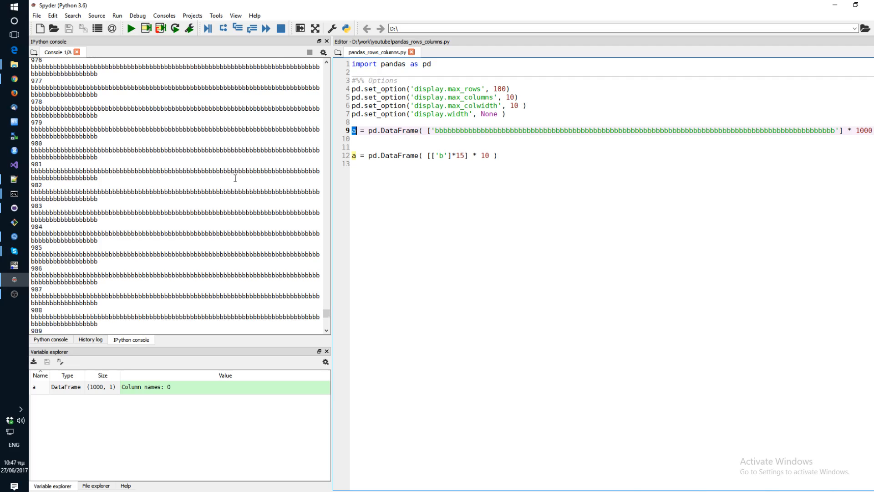
pyautogui.scroll(3)
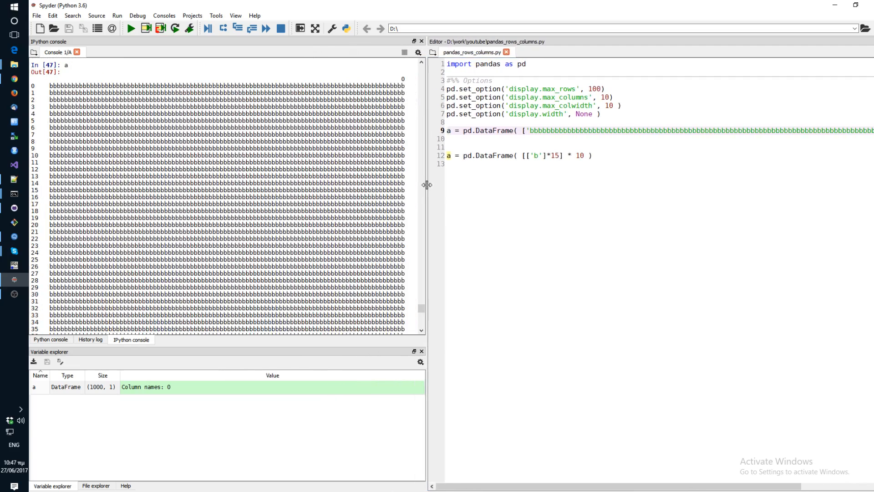
pyautogui.scroll(-3)
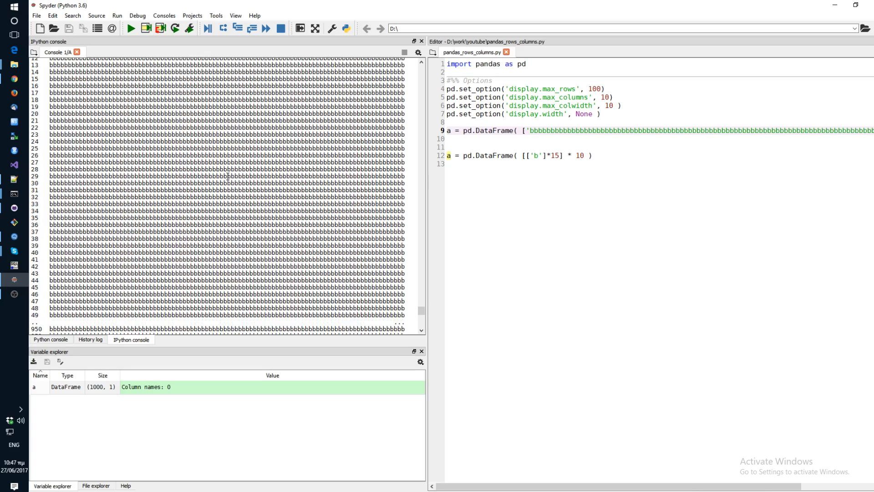
pyautogui.scroll(-3)
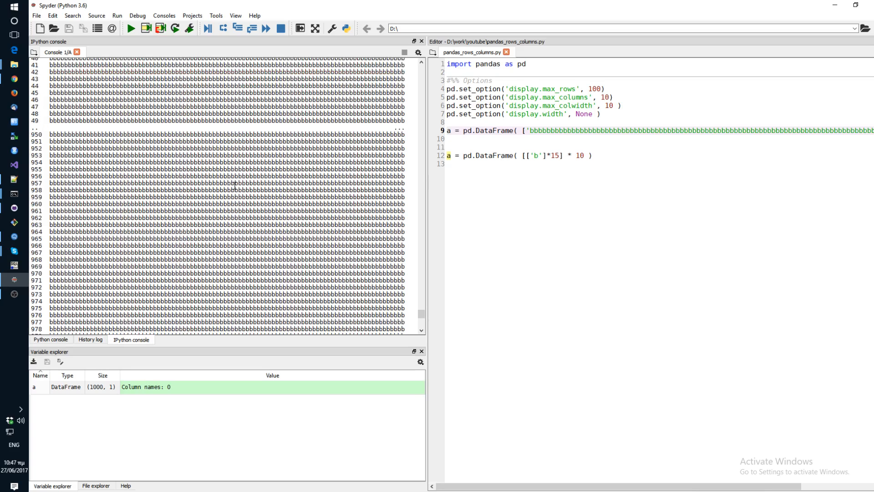
pyautogui.scroll(-3)
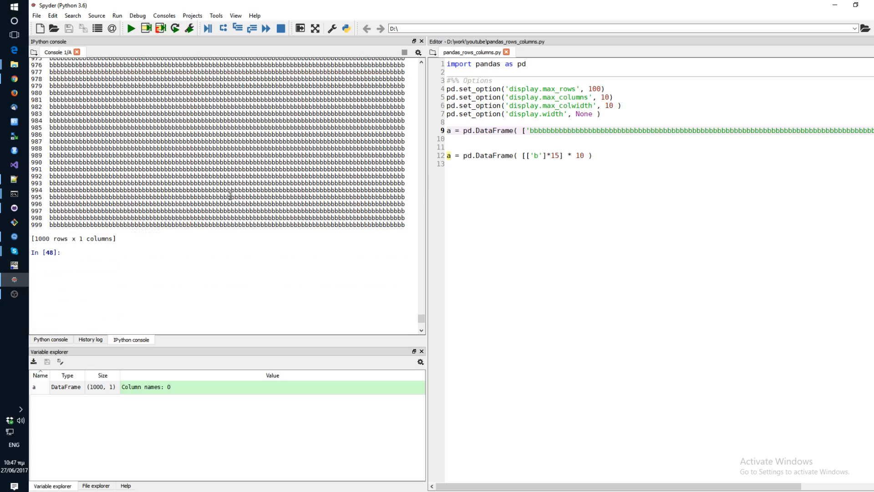
pyautogui.scroll(3)
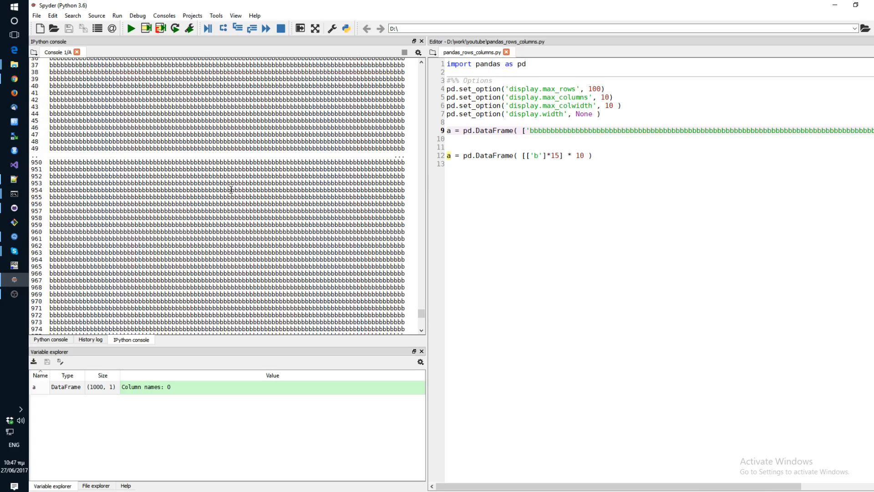
pyautogui.scroll(-3)
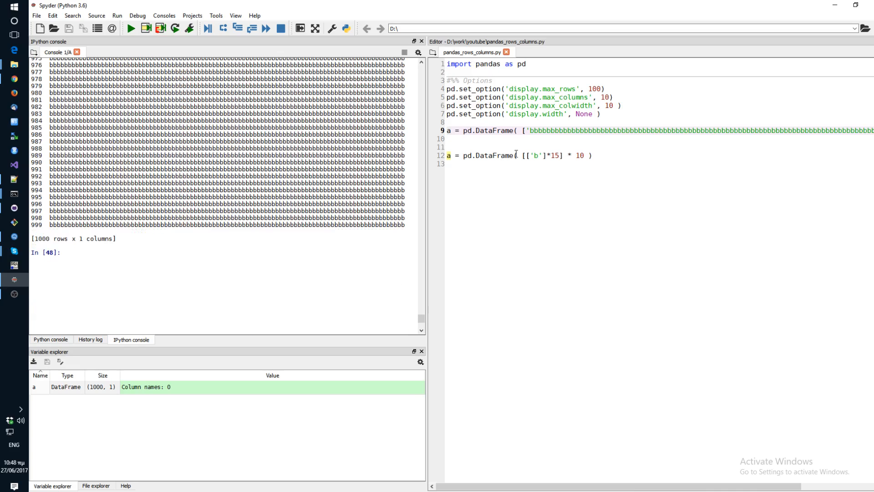
pyautogui.scroll(-3)
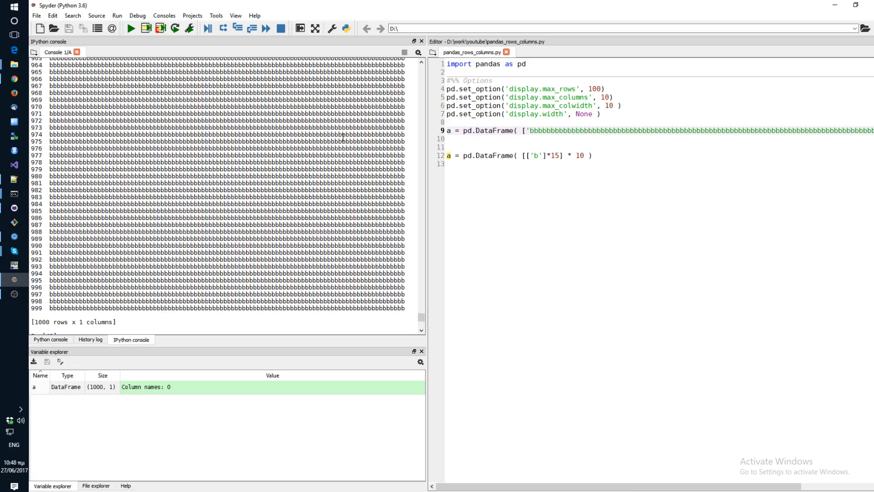
pyautogui.moveTo(613, 111)
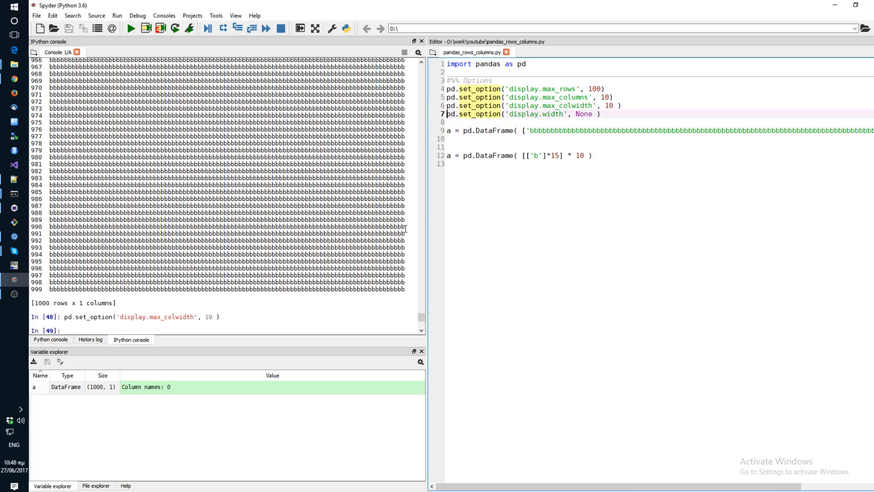
pyautogui.click(448, 131)
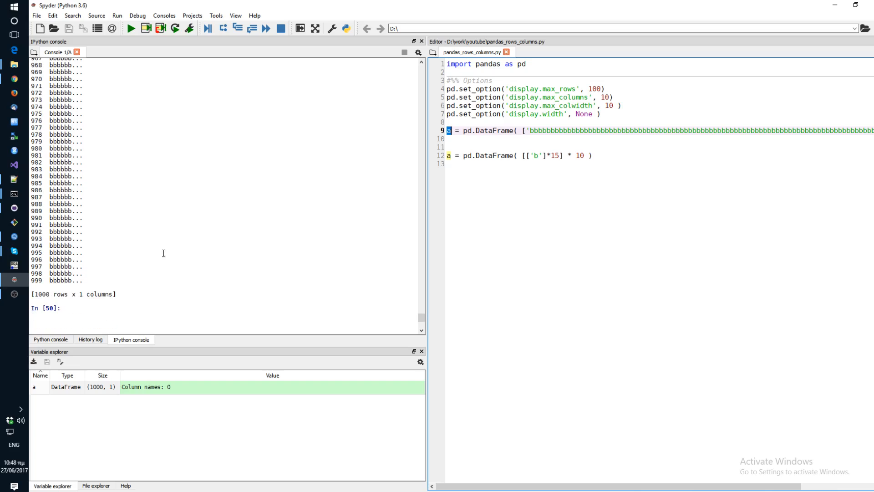
pyautogui.moveTo(515, 138)
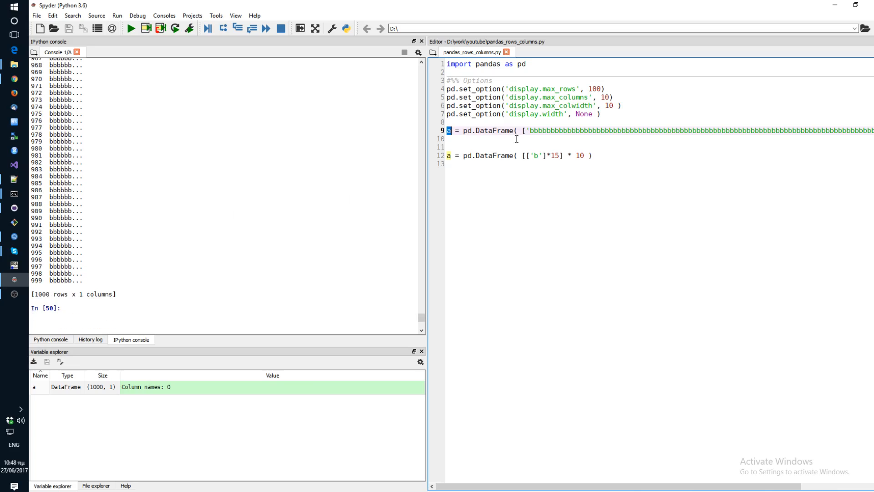
# Step: Set max_rows to 1000 and max_colwidth to 100, then print a with every row's full string
pyautogui.click(596, 89)
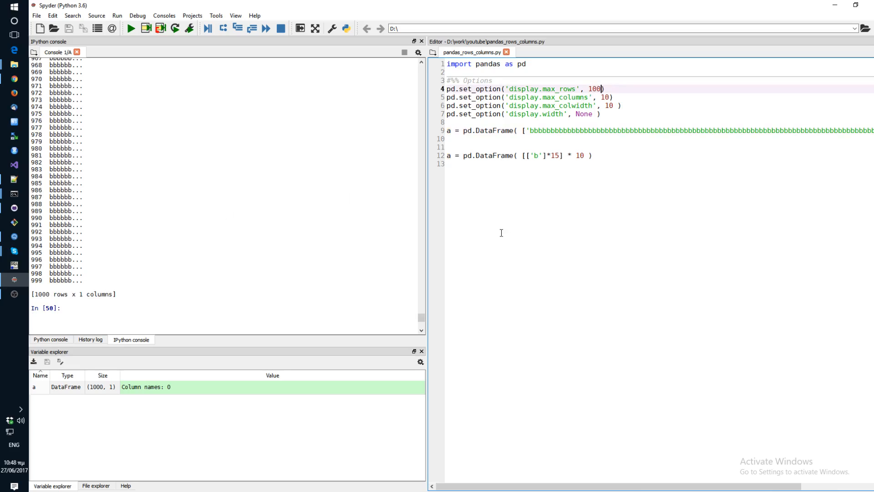
pyautogui.write('0')
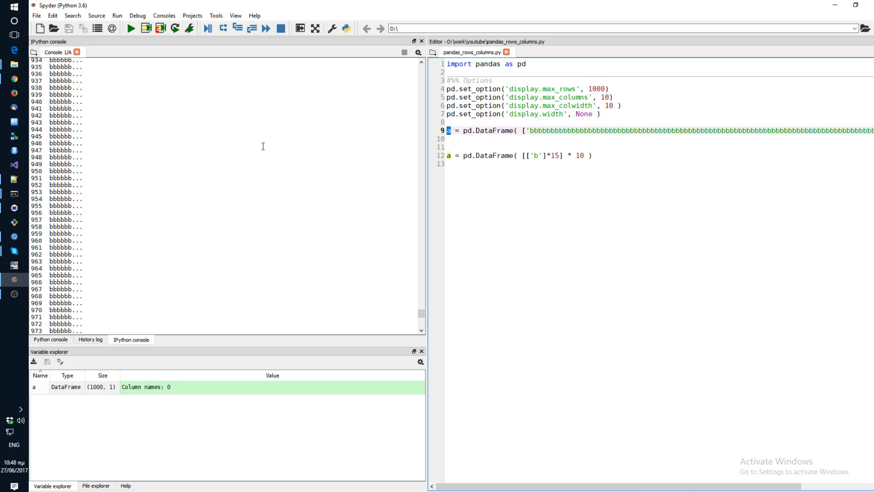
pyautogui.scroll(3)
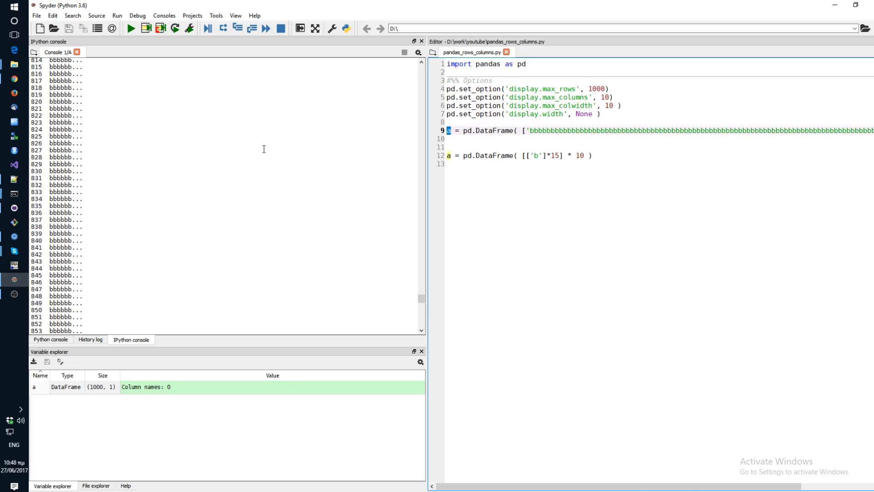
pyautogui.scroll(3)
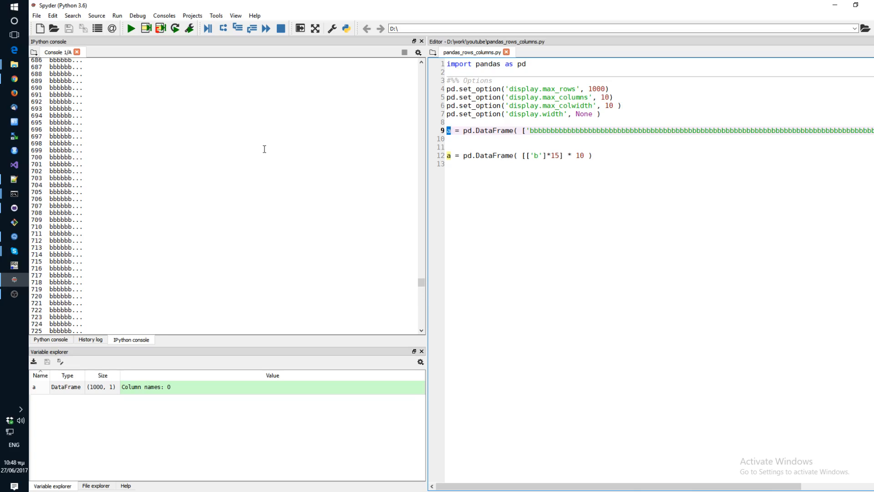
pyautogui.scroll(3)
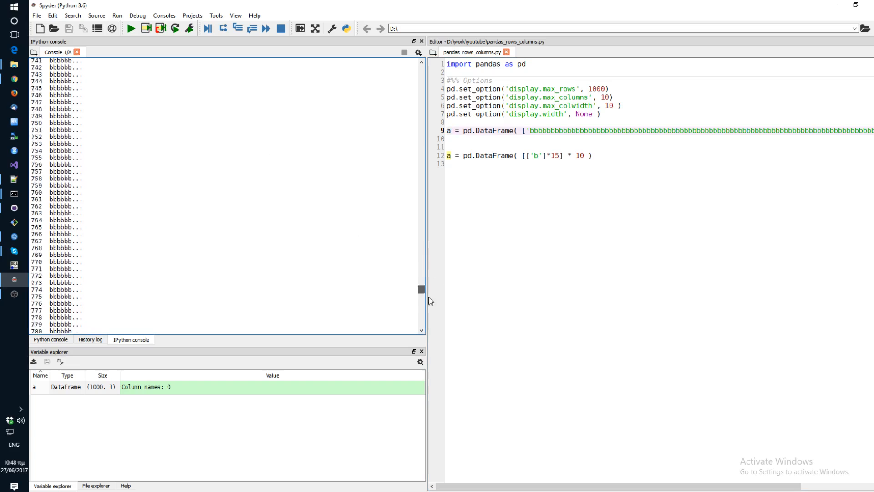
pyautogui.scroll(-3)
pyautogui.write('0')
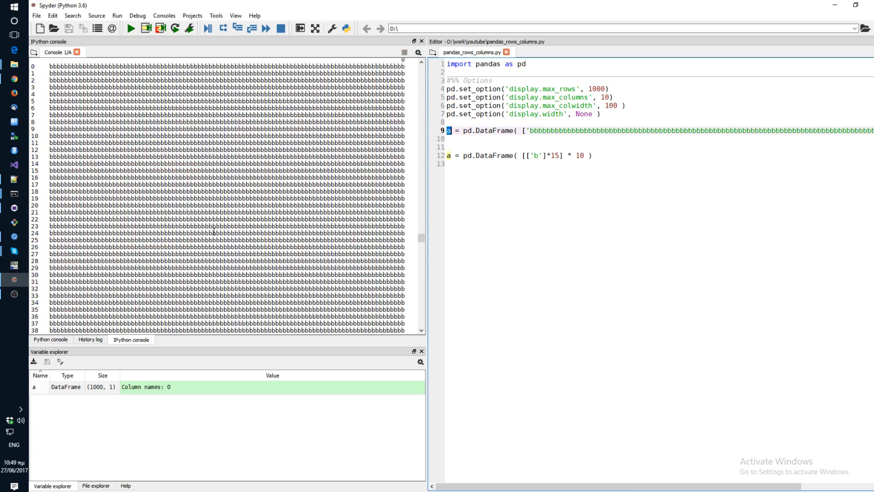
pyautogui.scroll(-3)
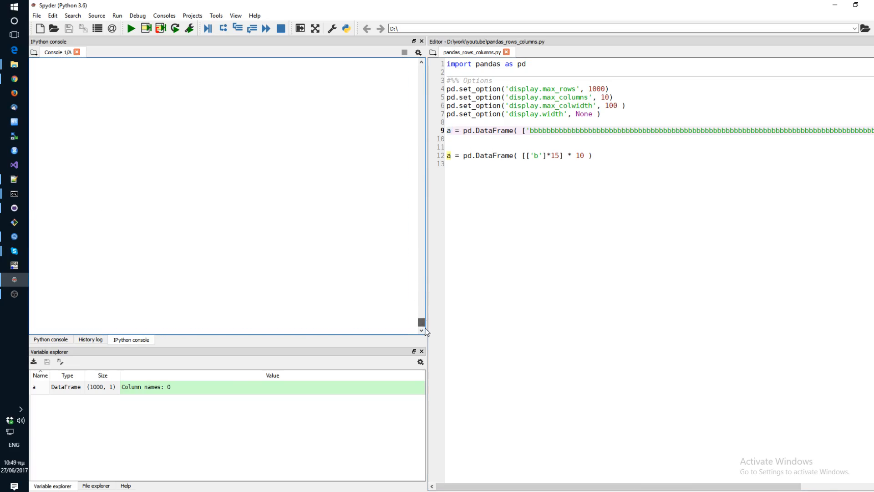
# Step: Scroll the console output of the rebuilt 10-by-15 DataFrame a
pyautogui.scroll(-3)
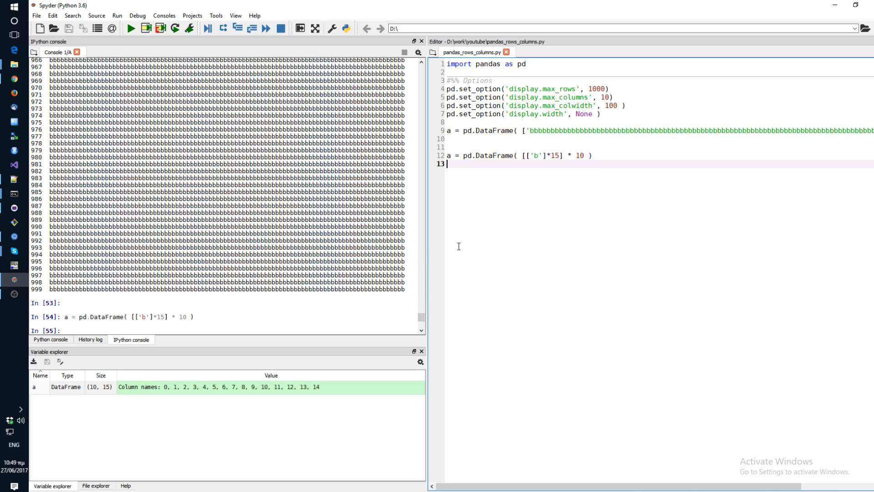
pyautogui.moveTo(555, 173)
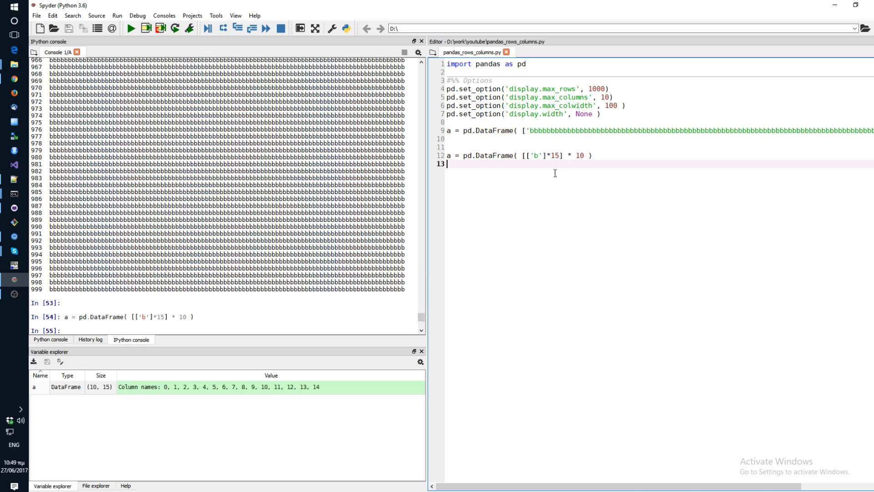
pyautogui.moveTo(542, 178)
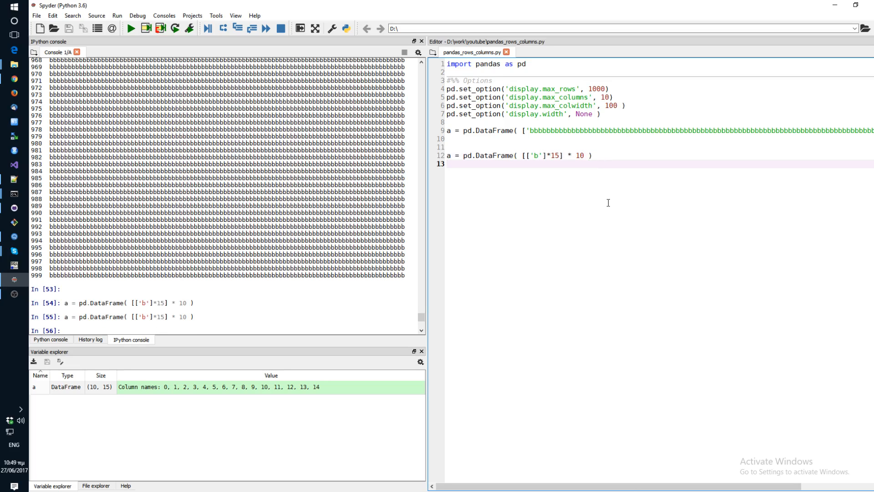
pyautogui.moveTo(587, 167)
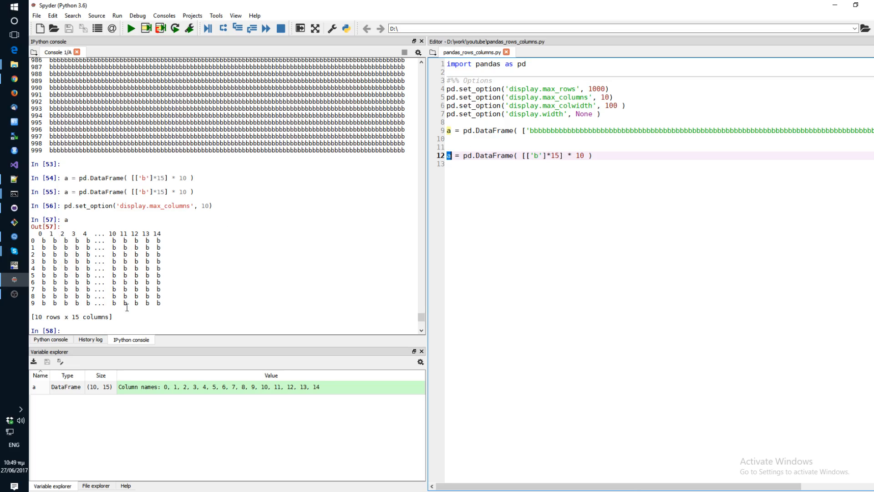
pyautogui.moveTo(429, 205)
pyautogui.write('0')
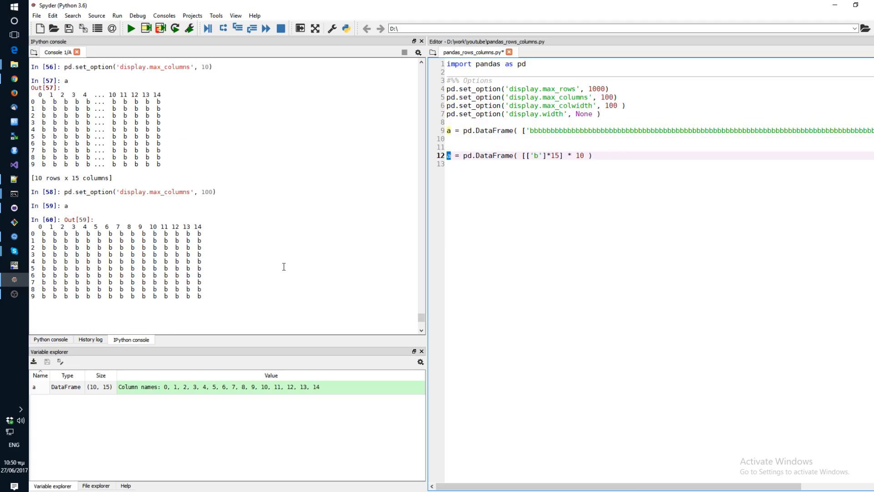
pyautogui.moveTo(215, 296)
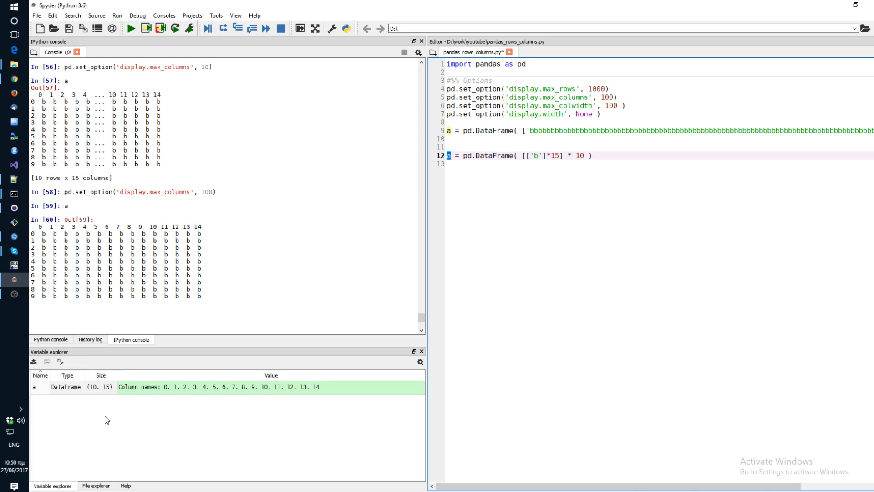
pyautogui.moveTo(65, 396)
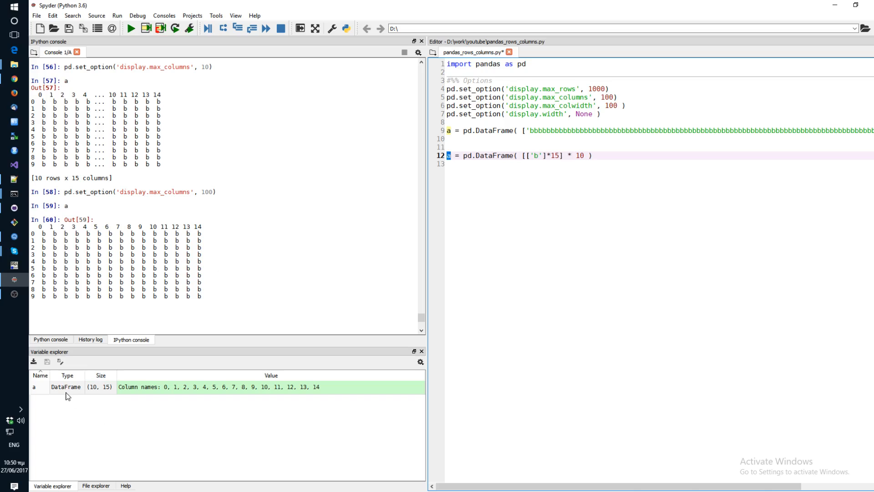